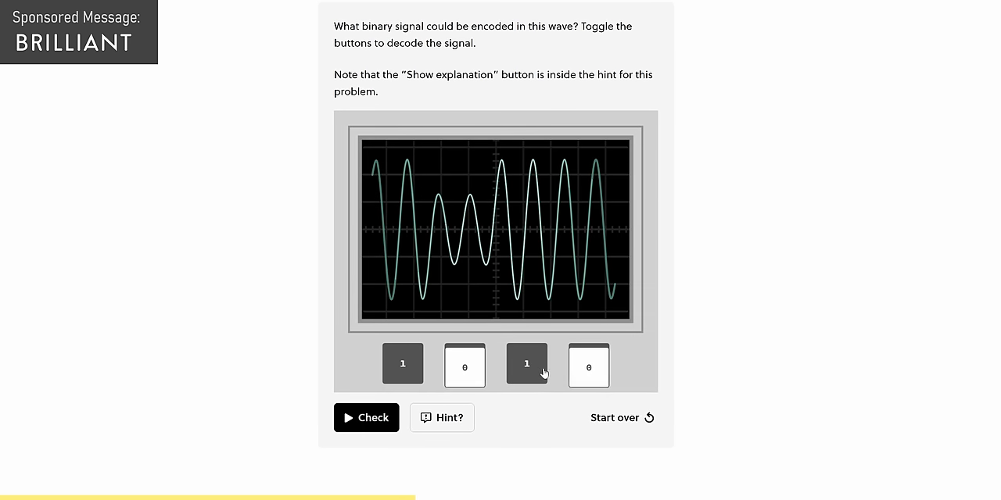
# Step: Enter "That's a lotta blooming." in the Word document body, then begin typing "Sub to t"
pyautogui.click(588, 365)
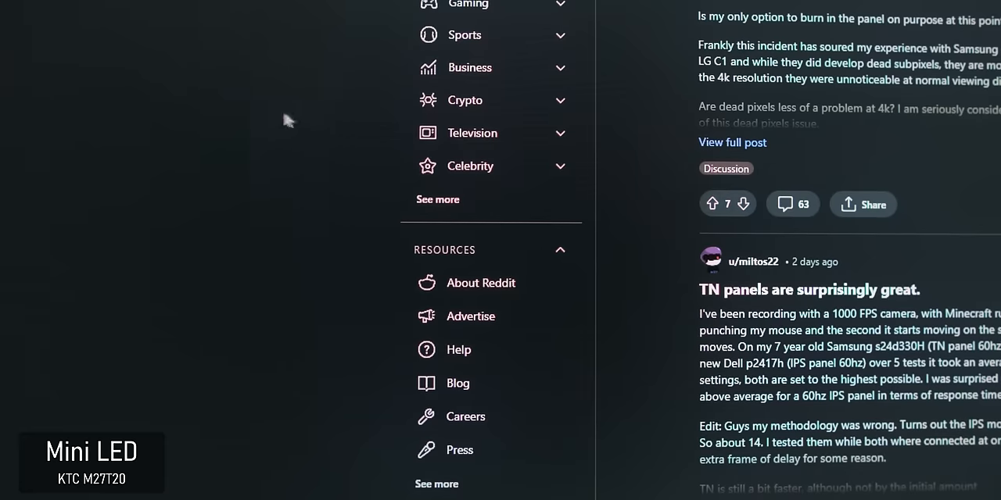
pyautogui.moveTo(194, 265)
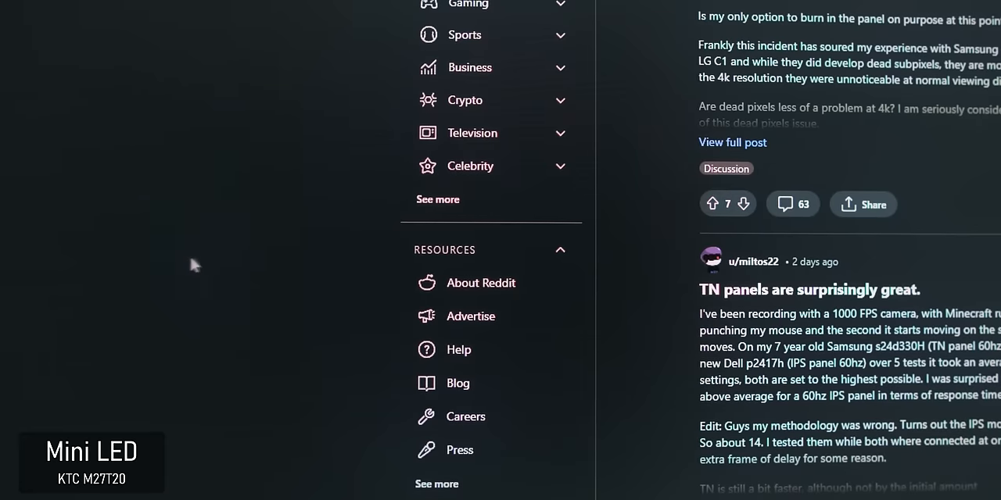
pyautogui.moveTo(179, 117)
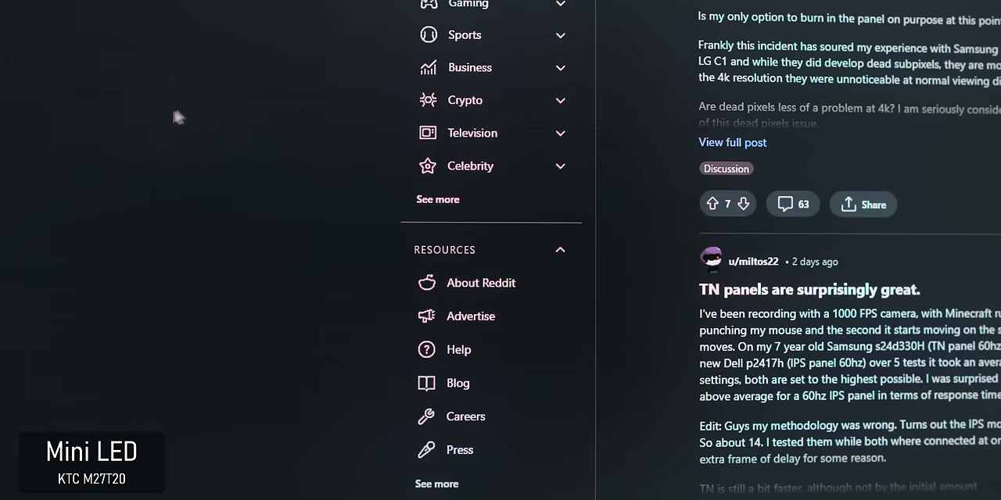
pyautogui.moveTo(247, 149)
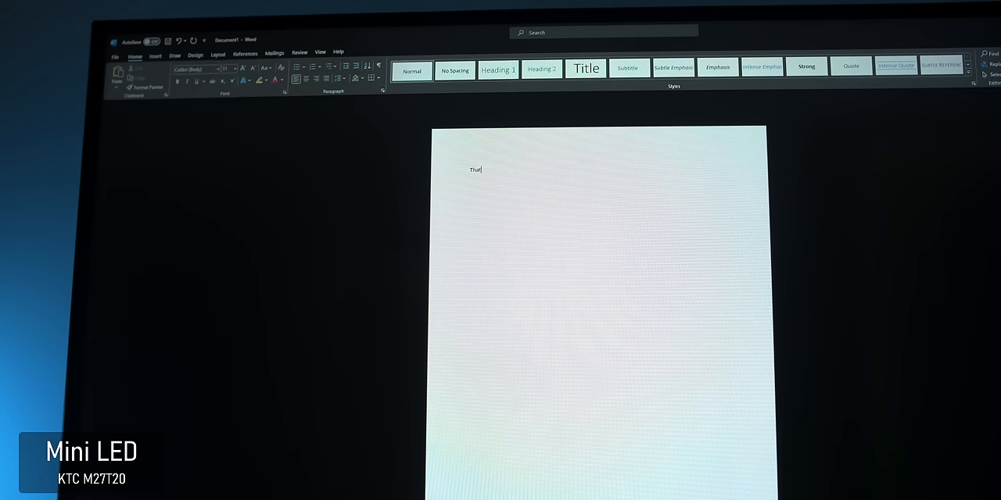
pyautogui.write("'s a lotta b")
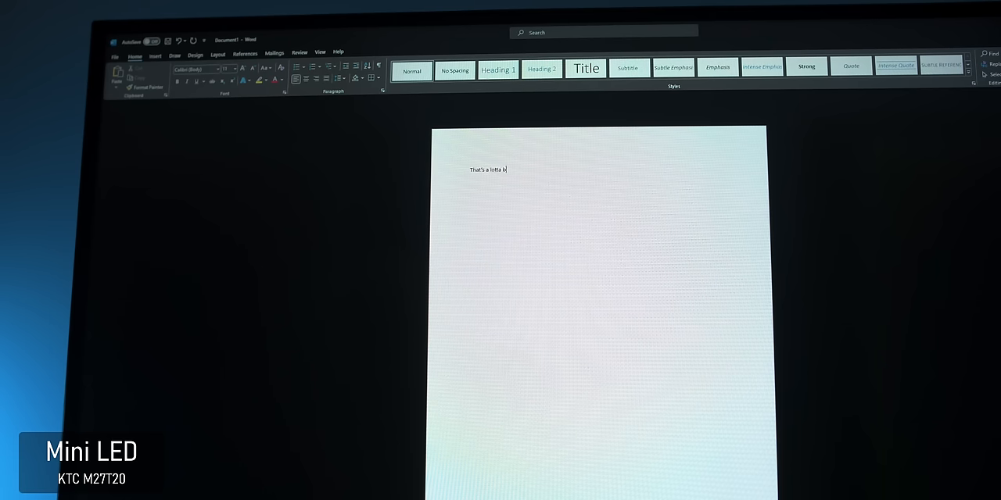
pyautogui.write('looming.')
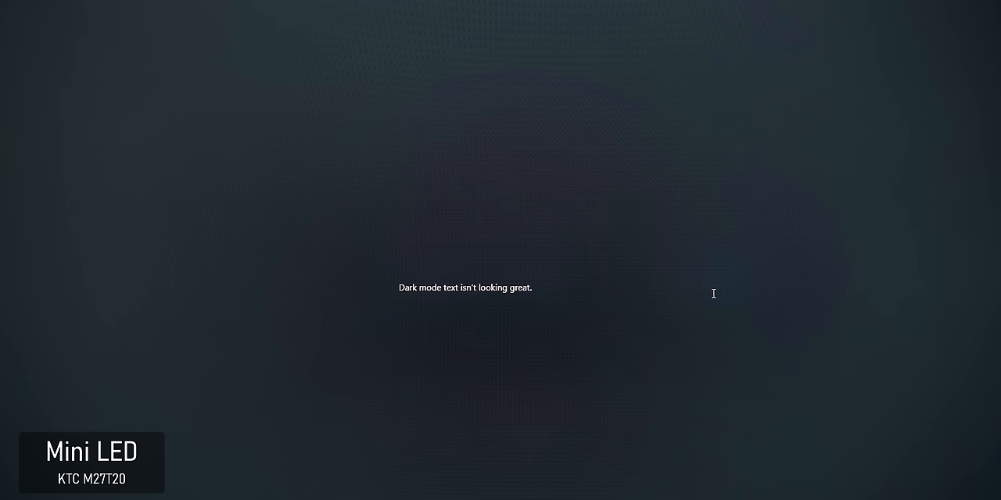
pyautogui.write('Sub to t')
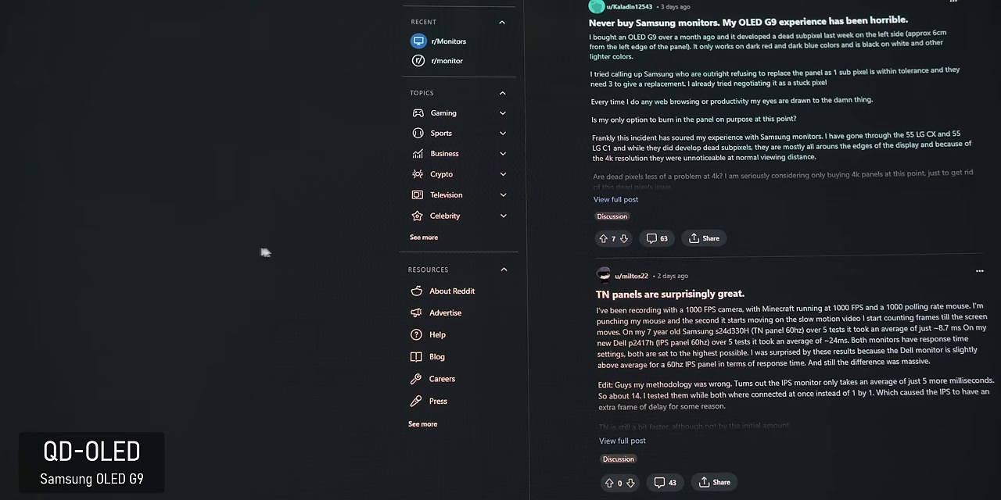
pyautogui.moveTo(430, 421)
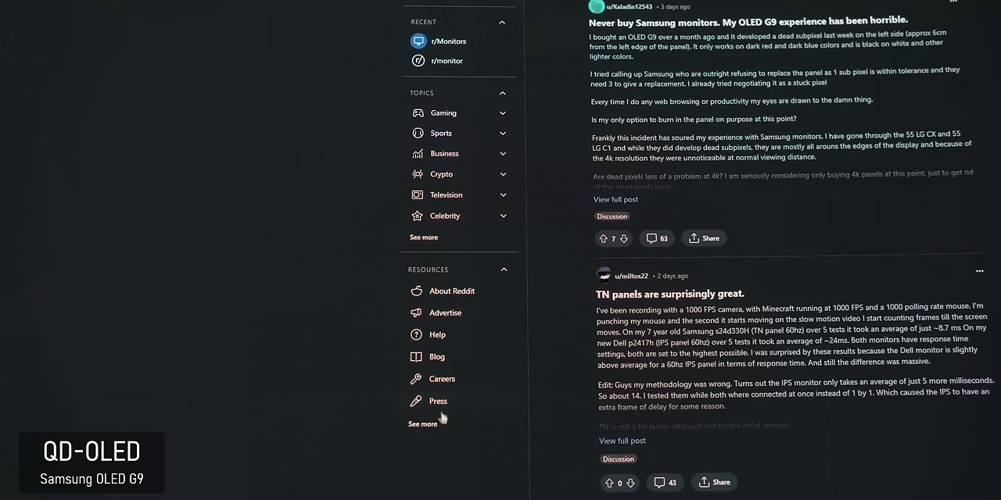
pyautogui.moveTo(442, 385)
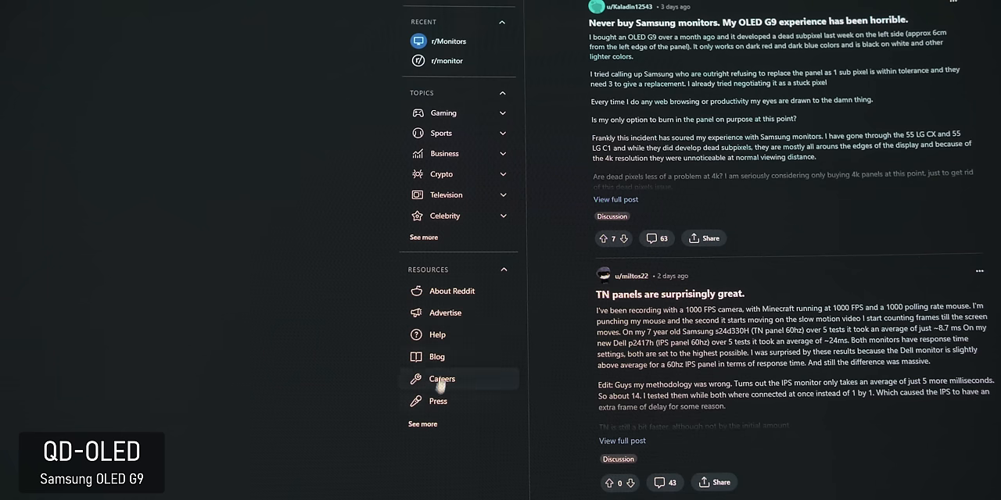